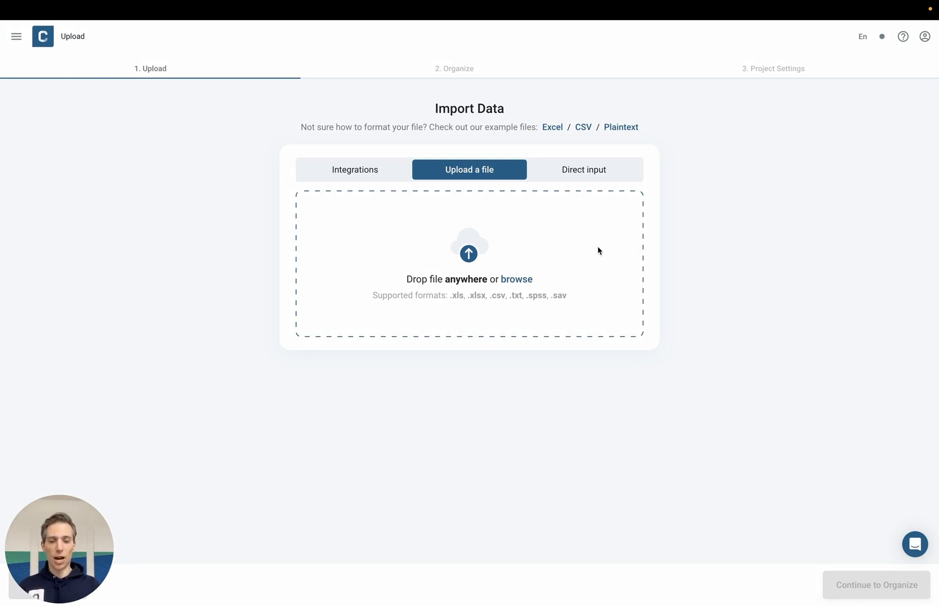
pyautogui.moveTo(502, 222)
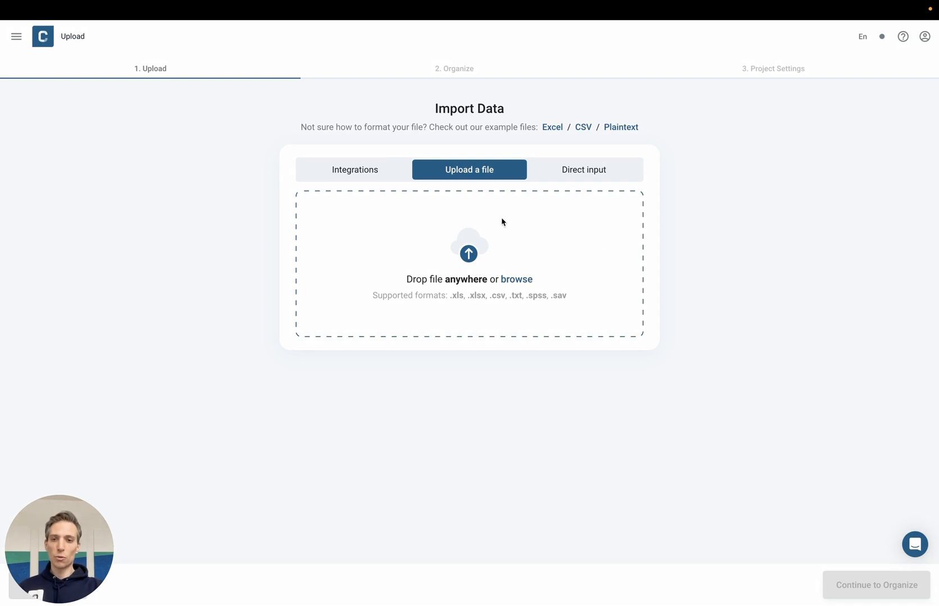
# View the Integrations import options such as Google Maps, Trustpilot, Yelp, Qualtrics and Zapier
pyautogui.click(355, 169)
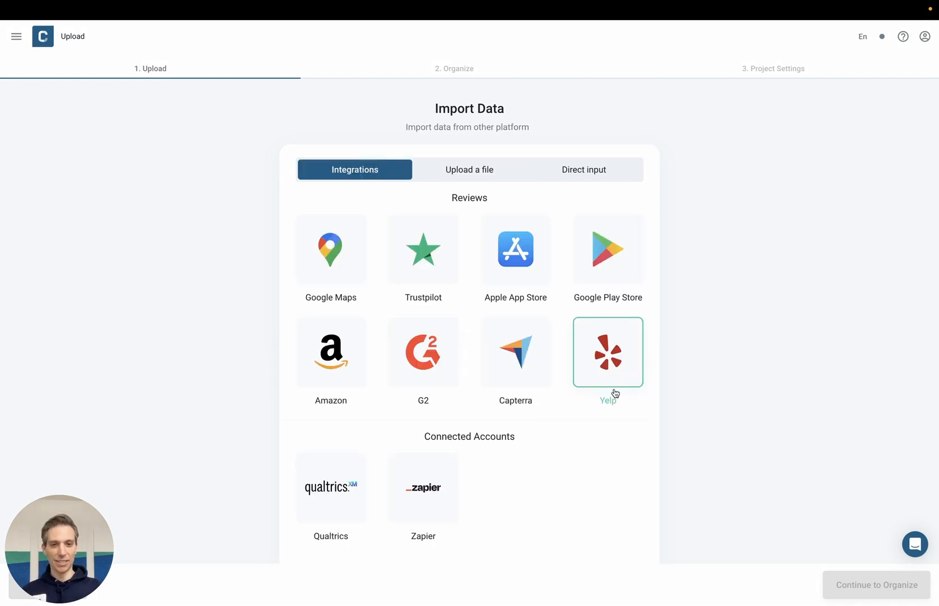
pyautogui.moveTo(581, 376)
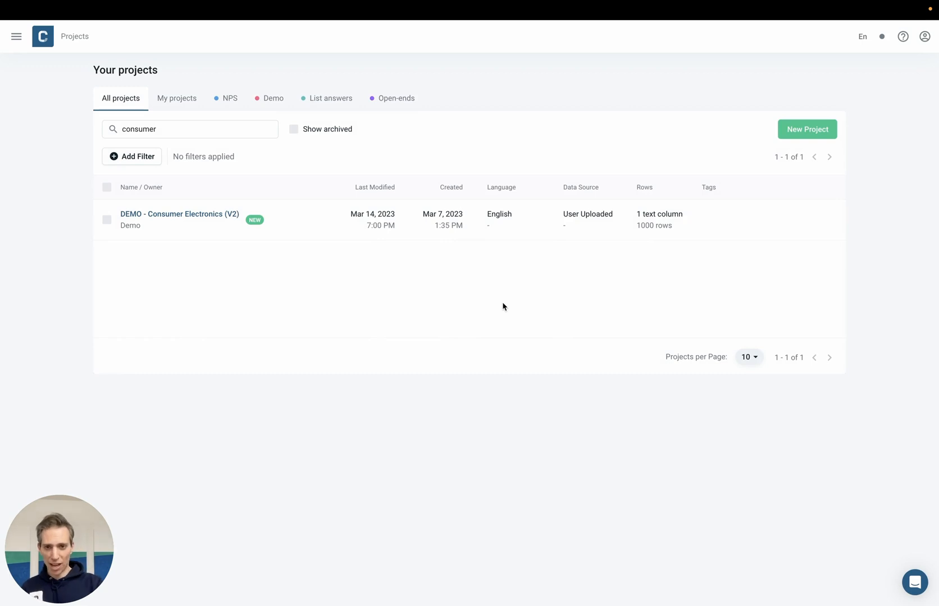
# Restart the recommendation-reason analysis from scratch with sentiment detection enabled
pyautogui.click(179, 213)
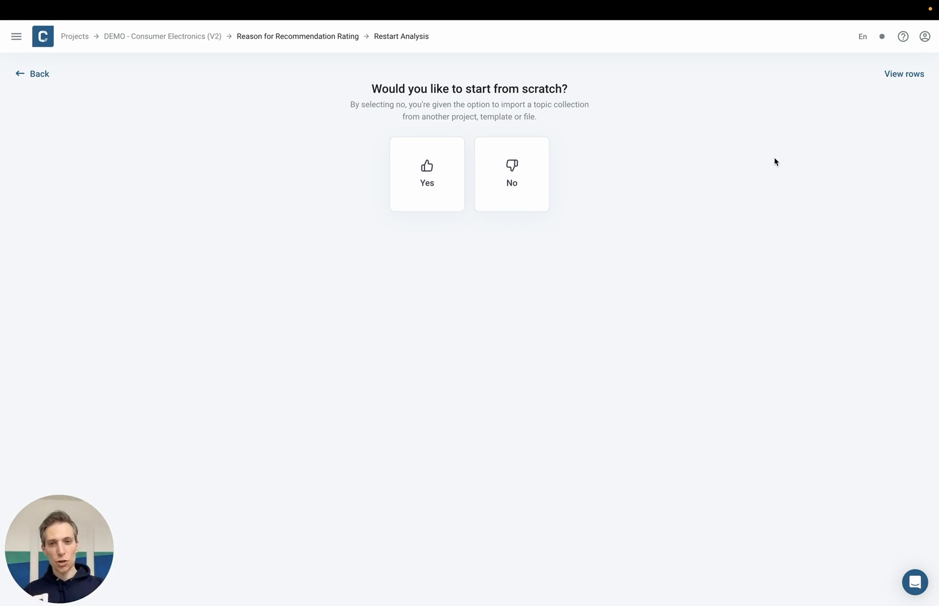
pyautogui.moveTo(589, 246)
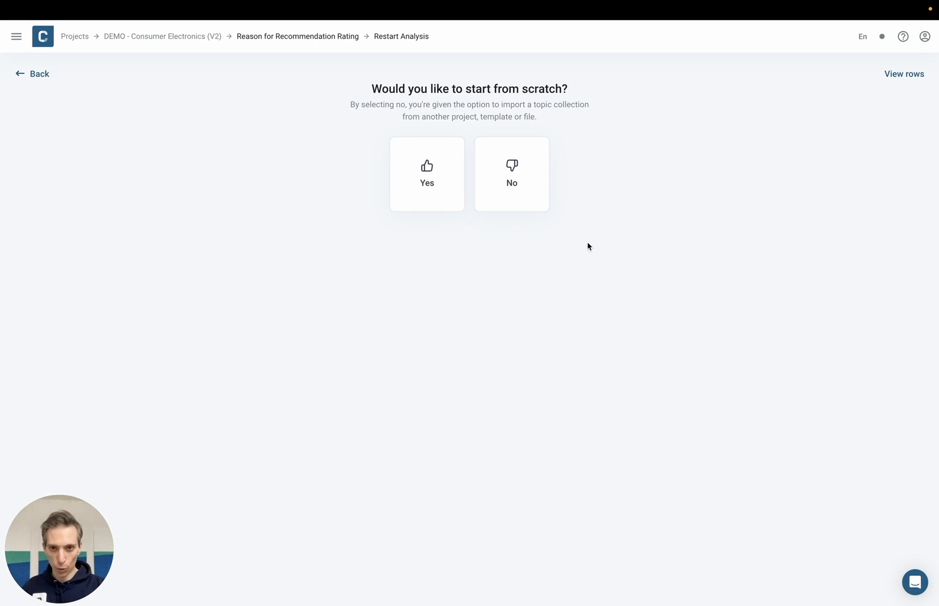
pyautogui.click(427, 174)
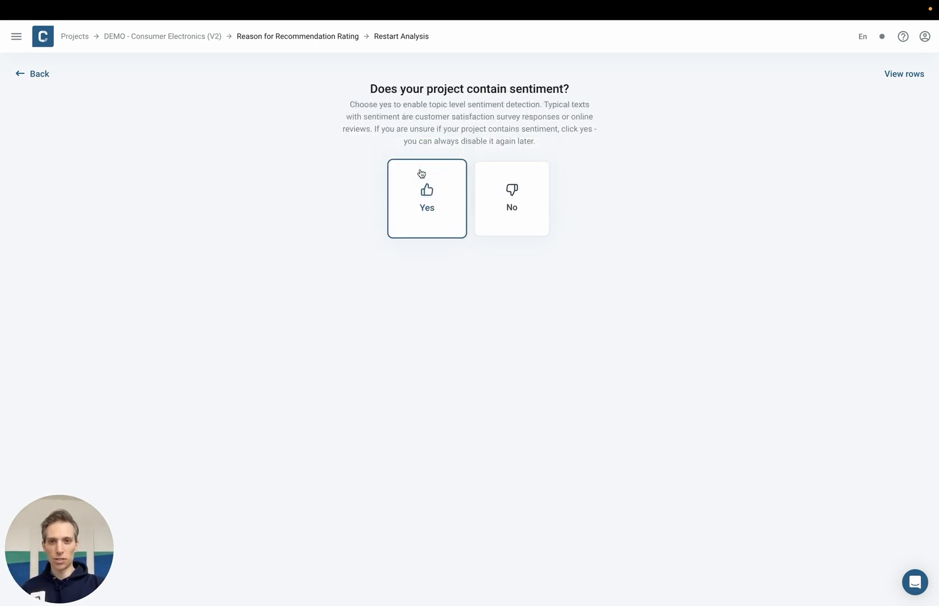
pyautogui.click(427, 198)
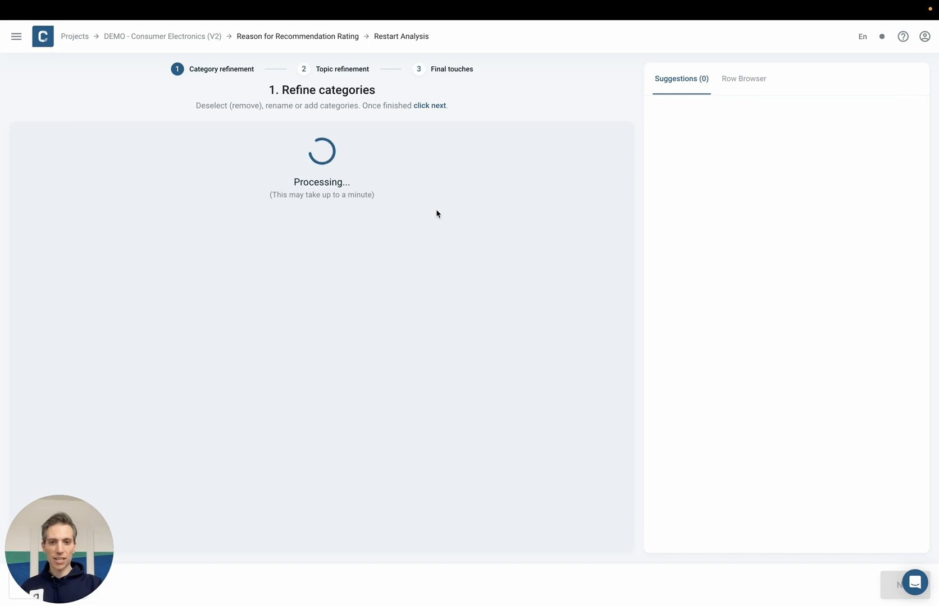
# Check the sample responses in the Row Browser, then the suggestion to reorganize categories
pyautogui.click(743, 78)
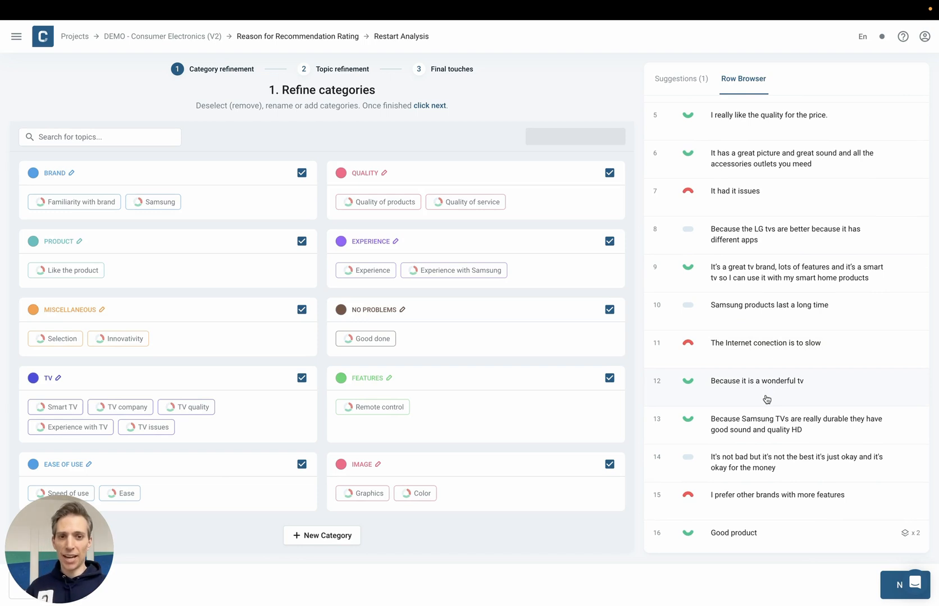
pyautogui.click(681, 79)
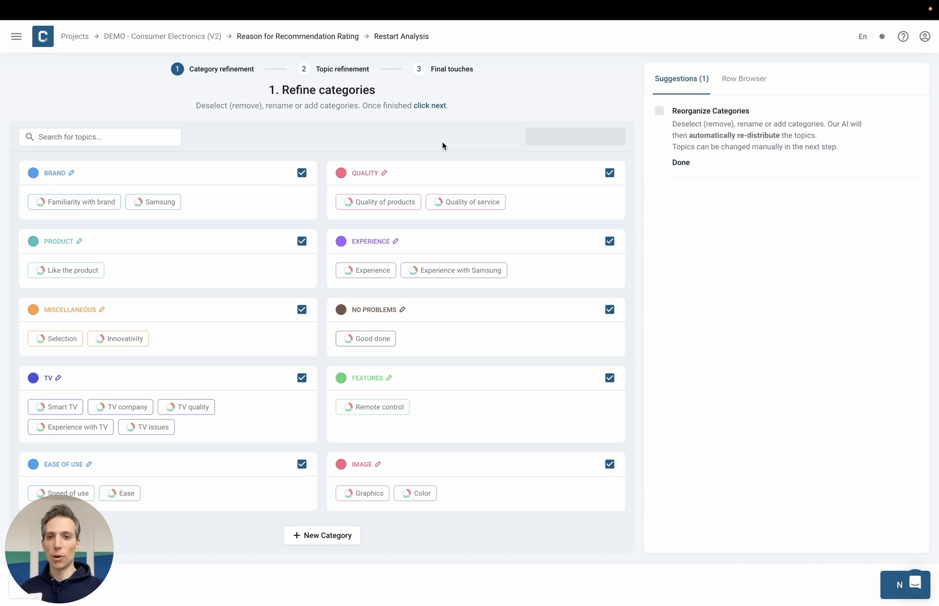
pyautogui.moveTo(364, 194)
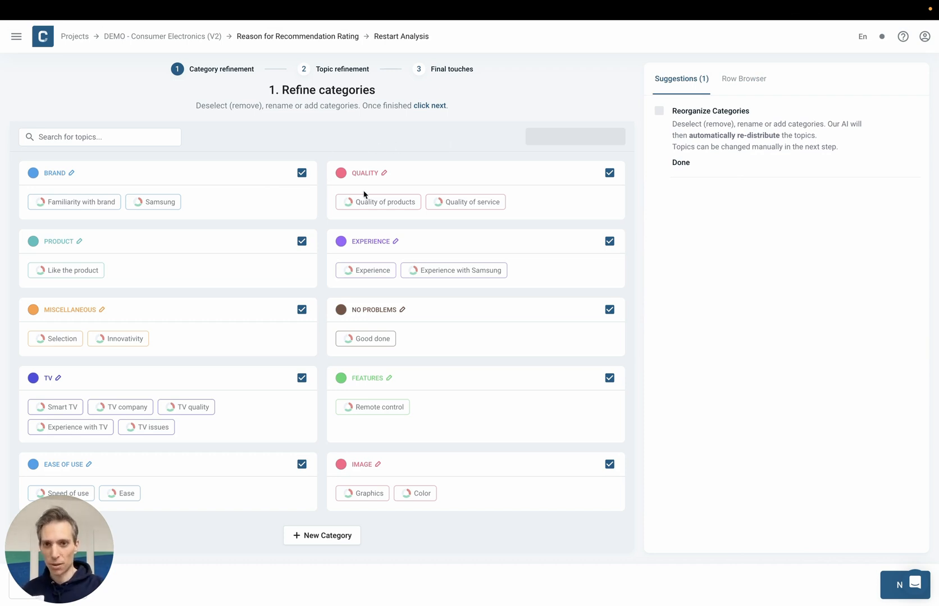
pyautogui.moveTo(462, 156)
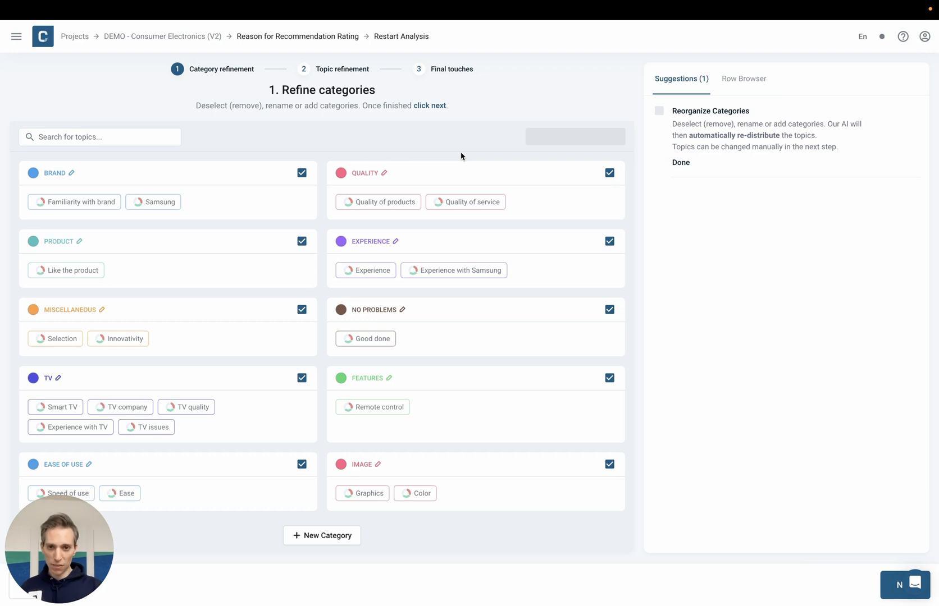
pyautogui.moveTo(379, 202)
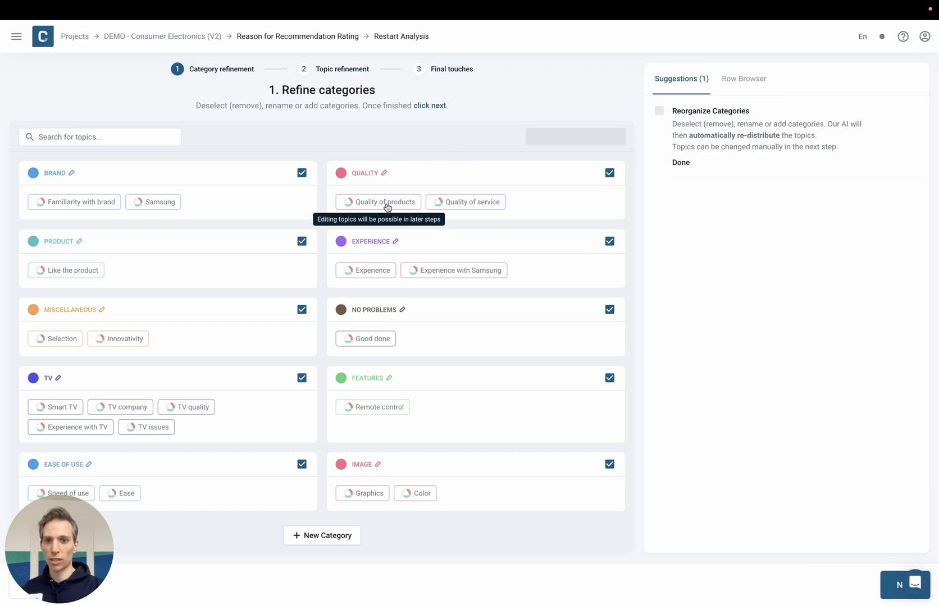
pyautogui.moveTo(425, 173)
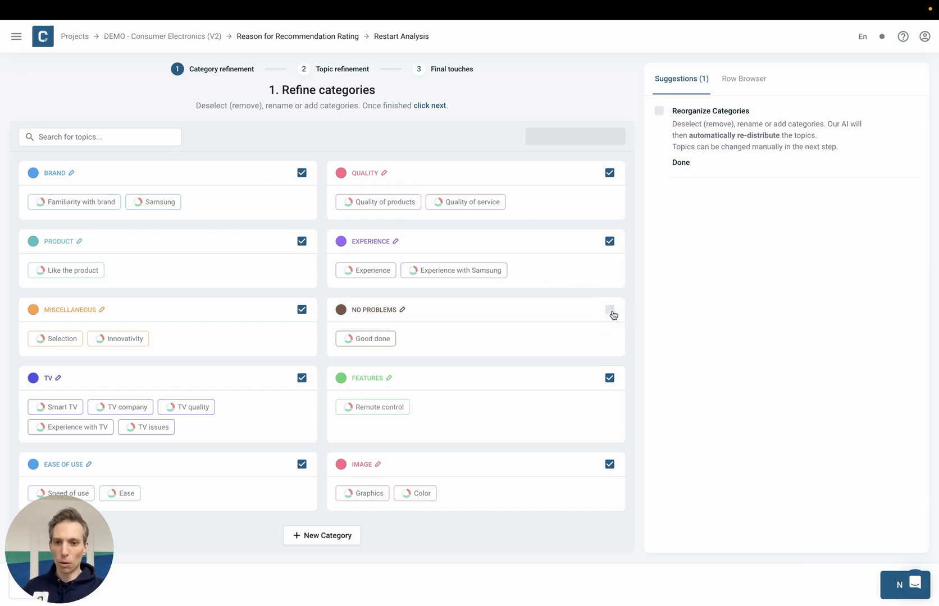
# Uncheck the NO PROBLEMS and BENEFITS categories so their topics get redistributed
pyautogui.click(608, 310)
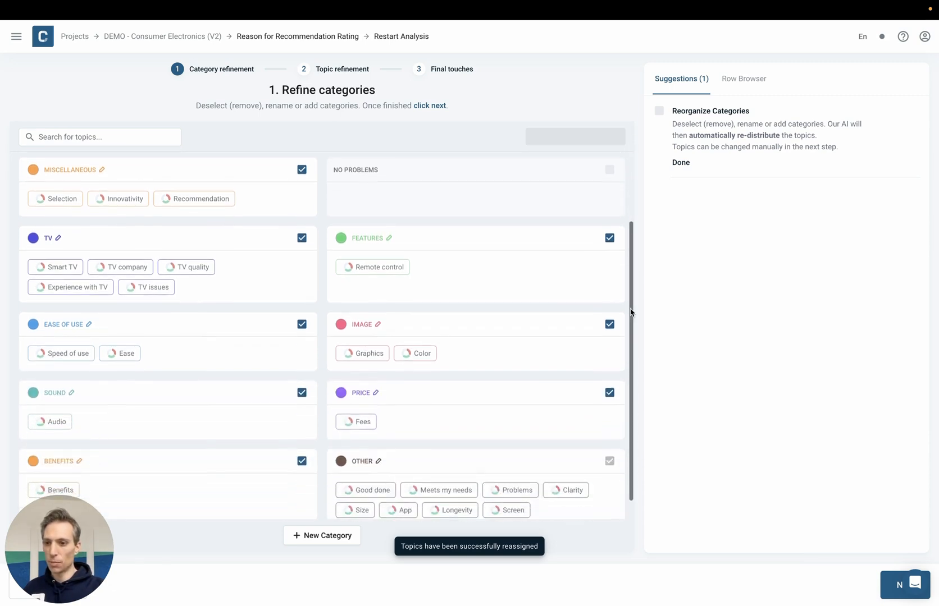
pyautogui.scroll(-3)
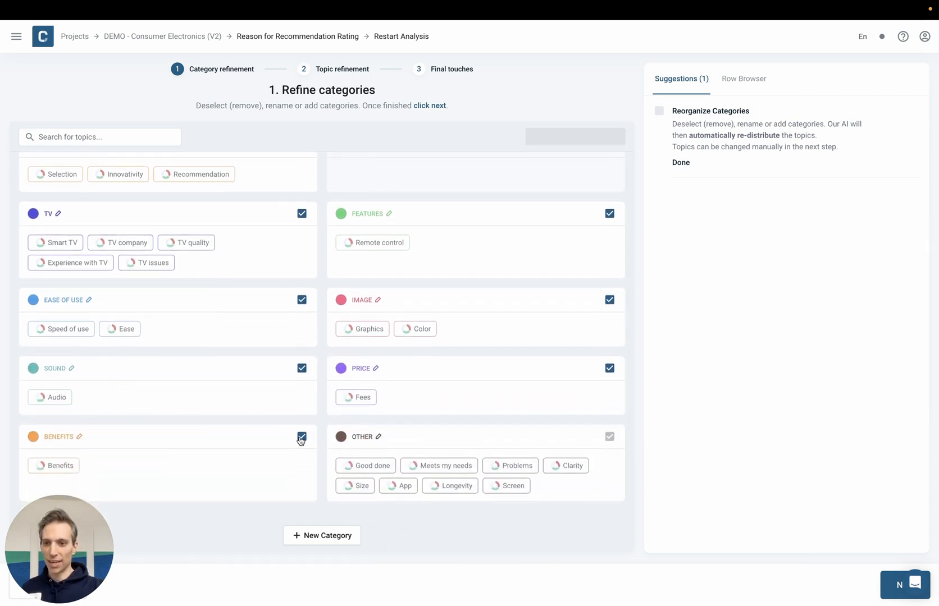
pyautogui.click(302, 438)
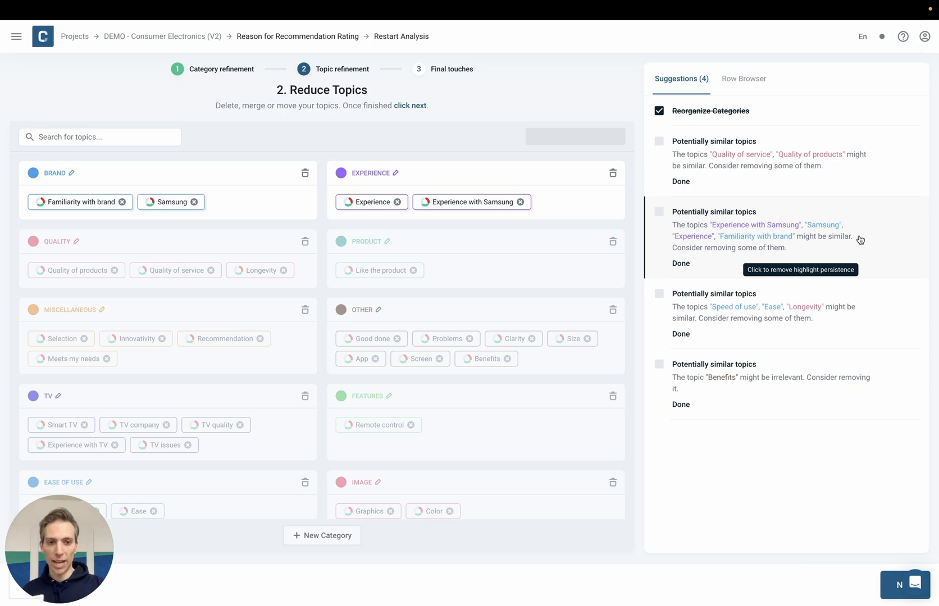
pyautogui.moveTo(892, 554)
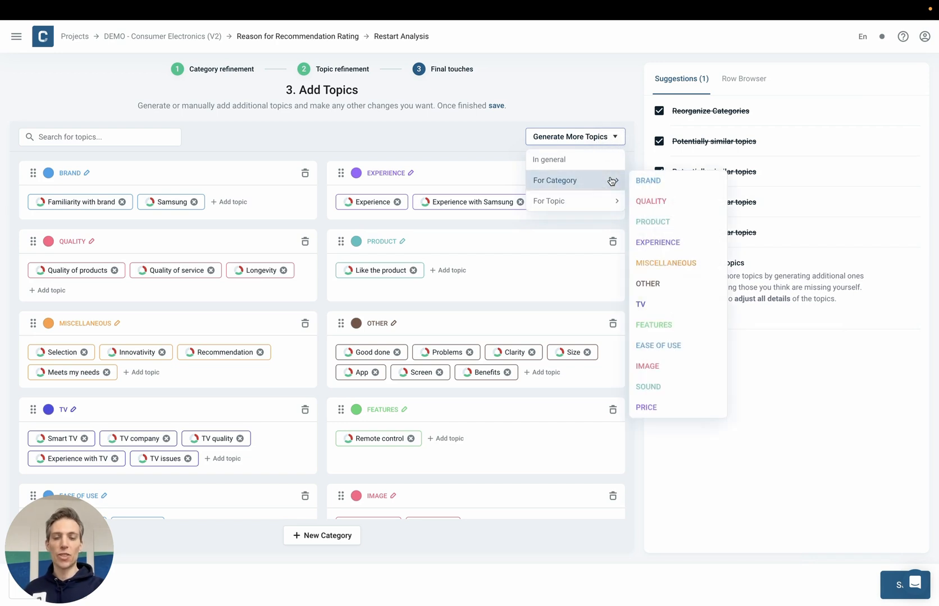
pyautogui.moveTo(788, 367)
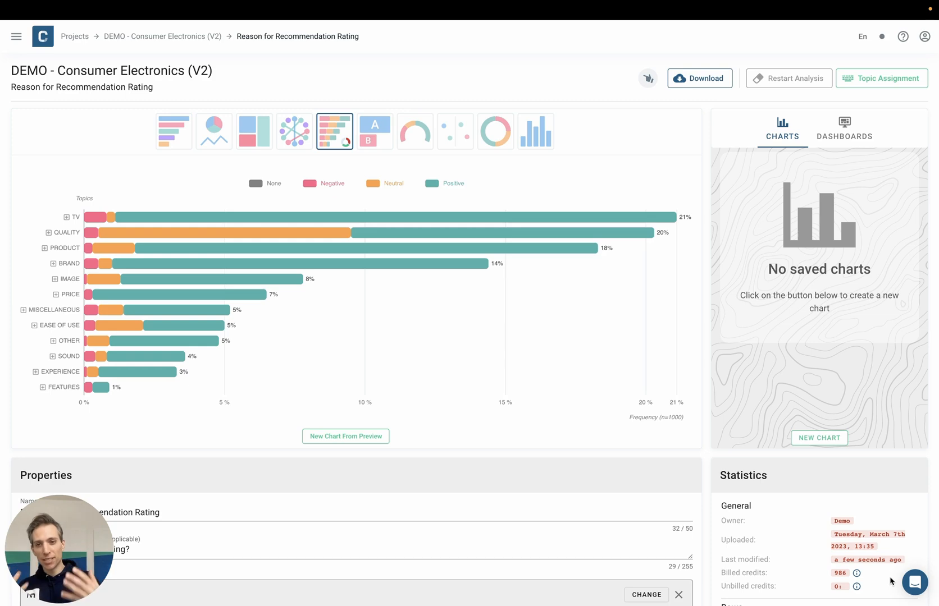
pyautogui.moveTo(708, 469)
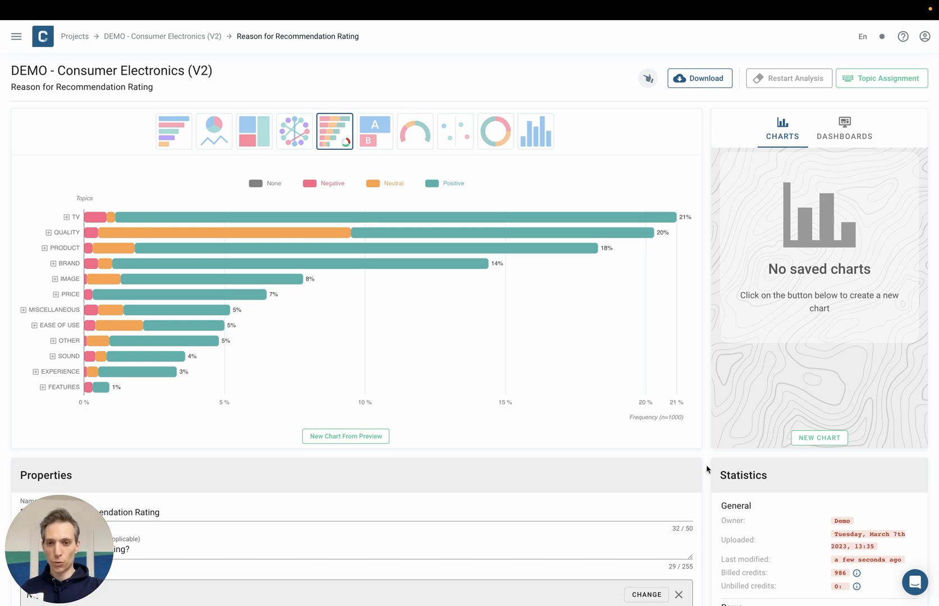
pyautogui.moveTo(129, 239)
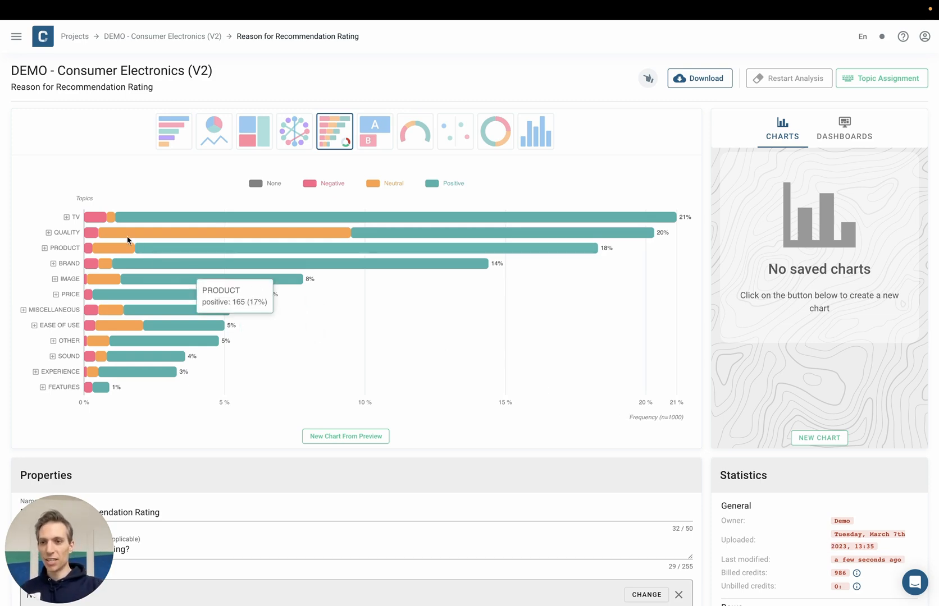
pyautogui.moveTo(78, 223)
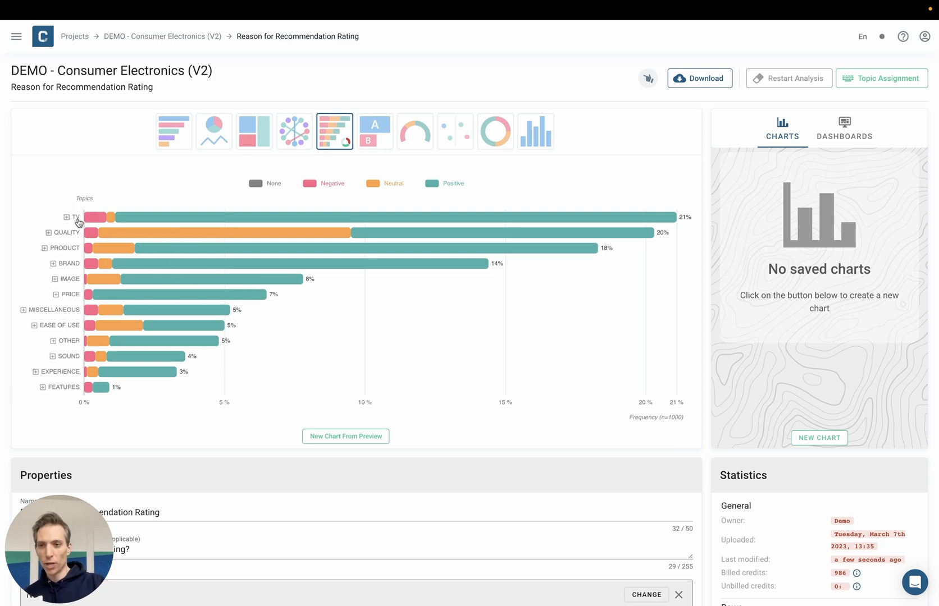
pyautogui.moveTo(94, 217)
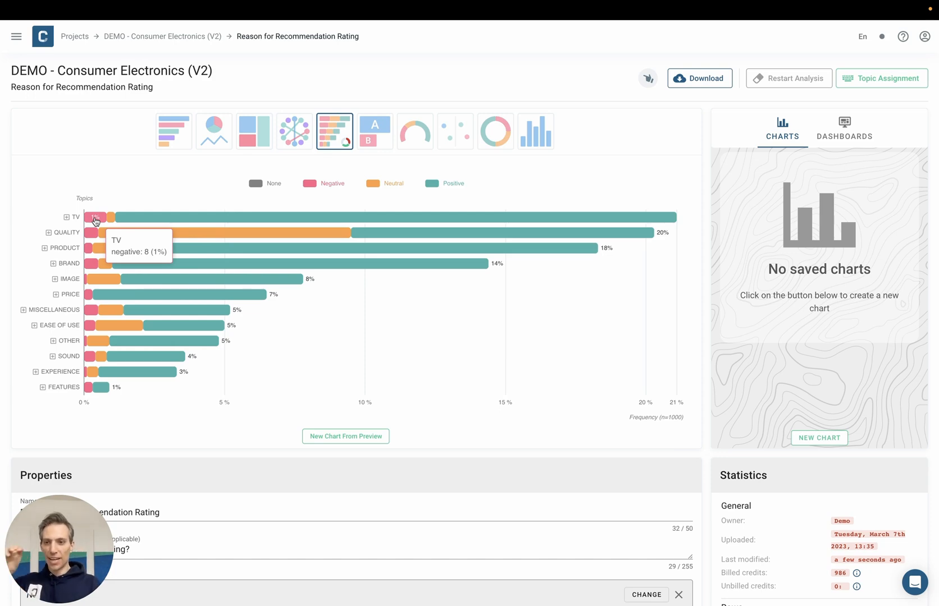
pyautogui.moveTo(130, 218)
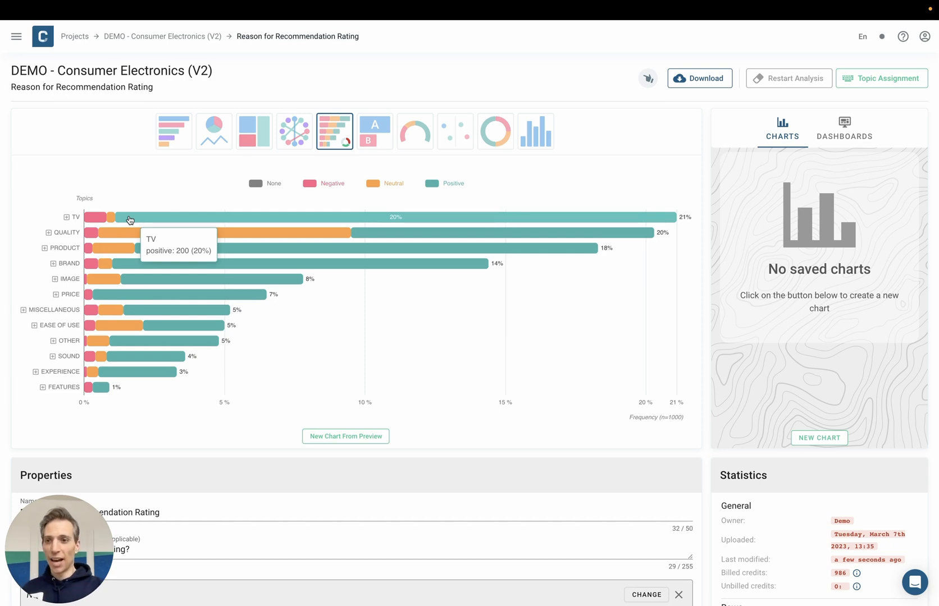
# Break the TV bar into sub-topics like TV quality, Experience with TV and Smart TV
pyautogui.click(67, 216)
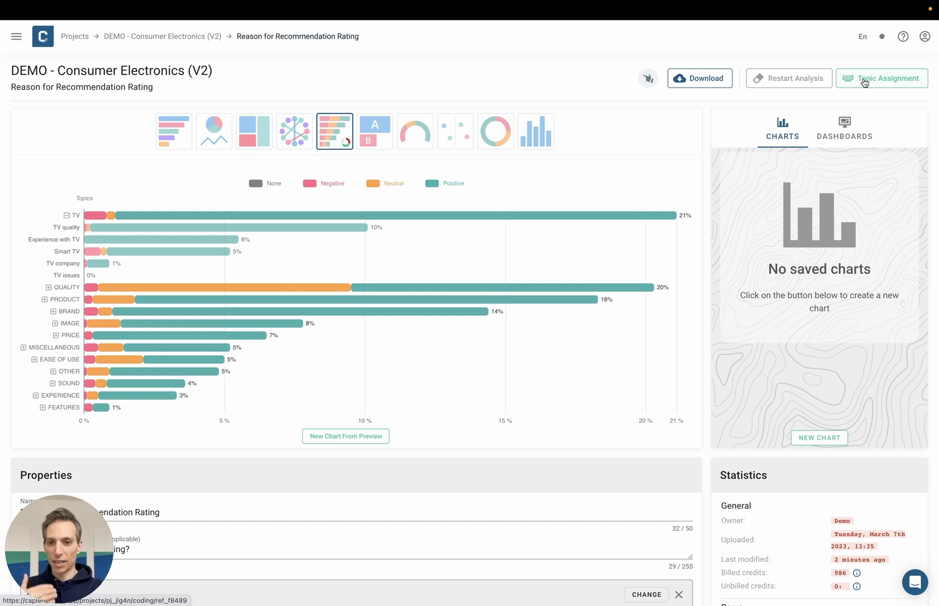
# Mark the first recommendation comment as reviewed in the topic assignment view
pyautogui.click(882, 78)
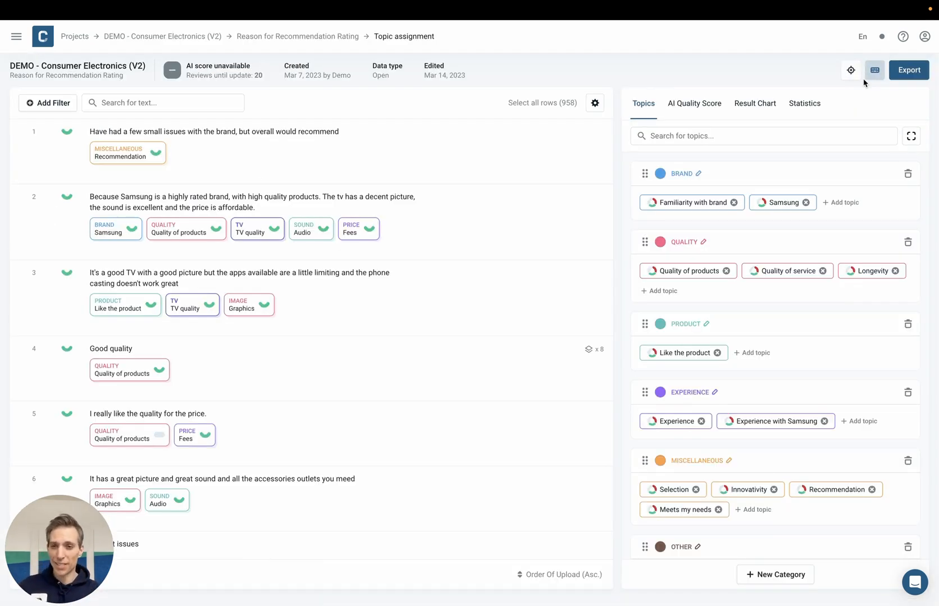
pyautogui.moveTo(539, 144)
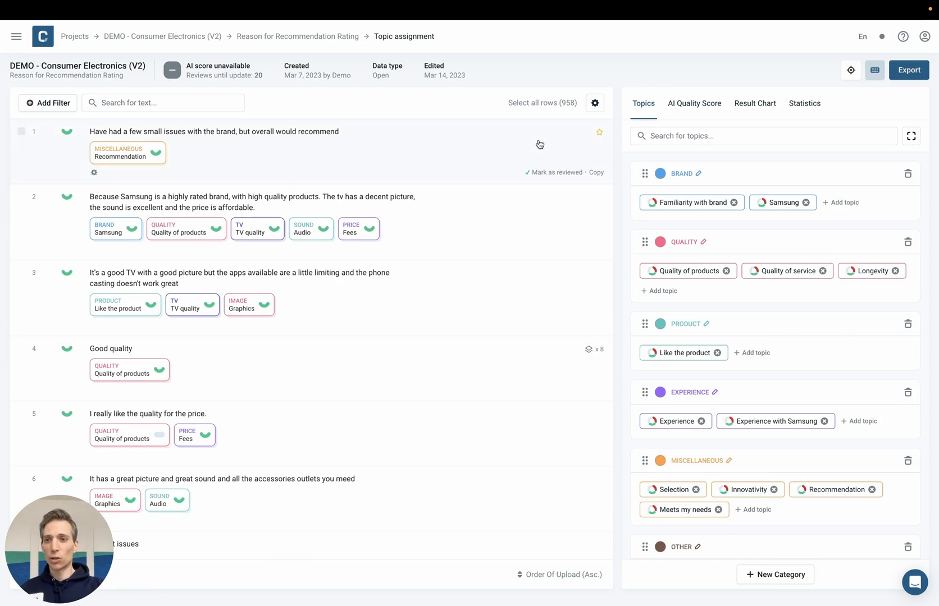
pyautogui.click(214, 132)
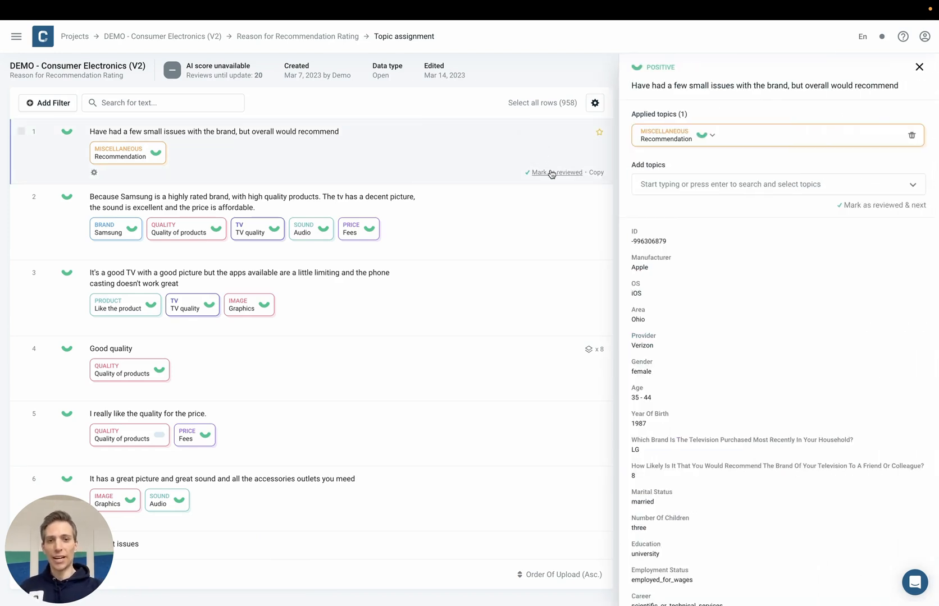
pyautogui.click(556, 173)
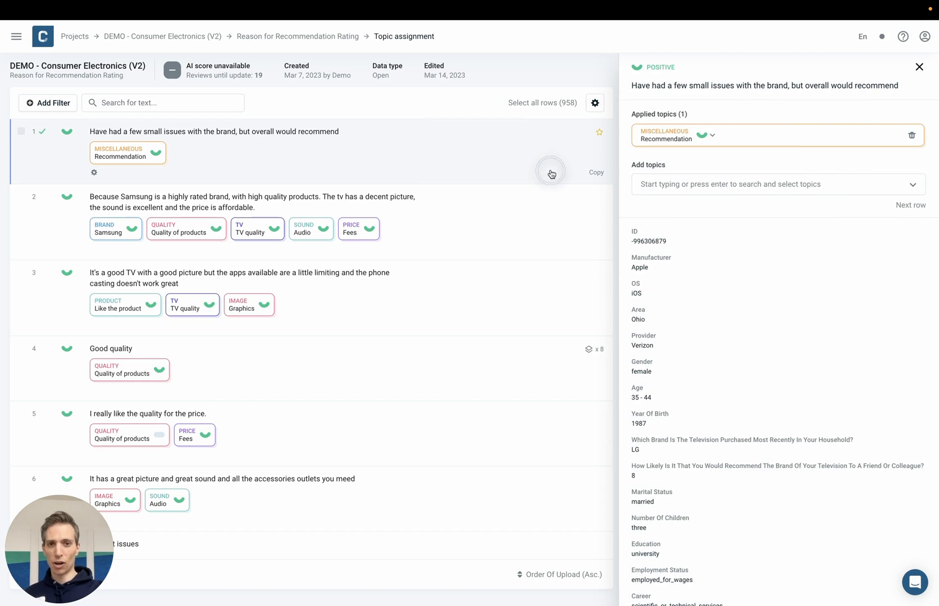
# Check the Samsung comment's five applied topics, then return to the question overview
pyautogui.click(239, 216)
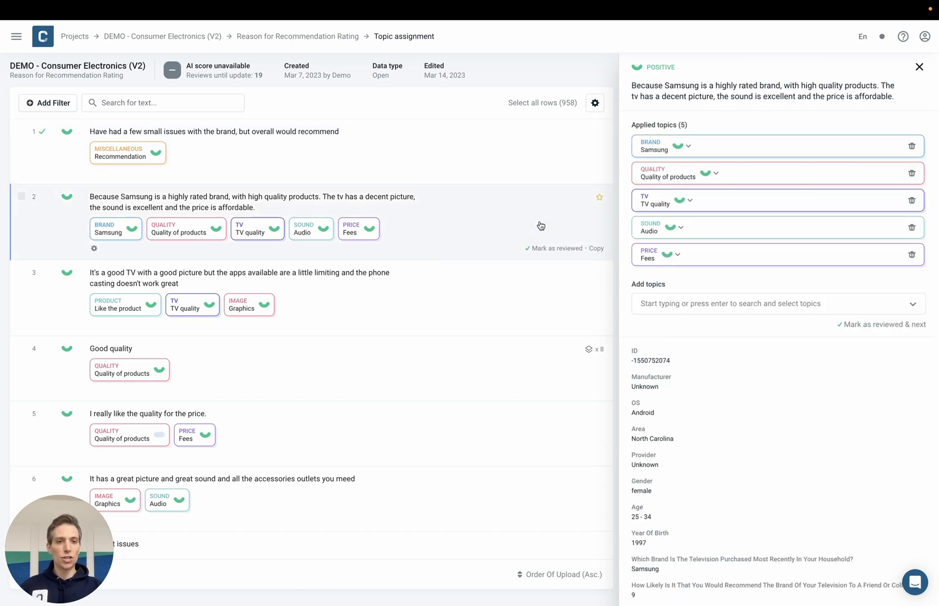
pyautogui.moveTo(826, 305)
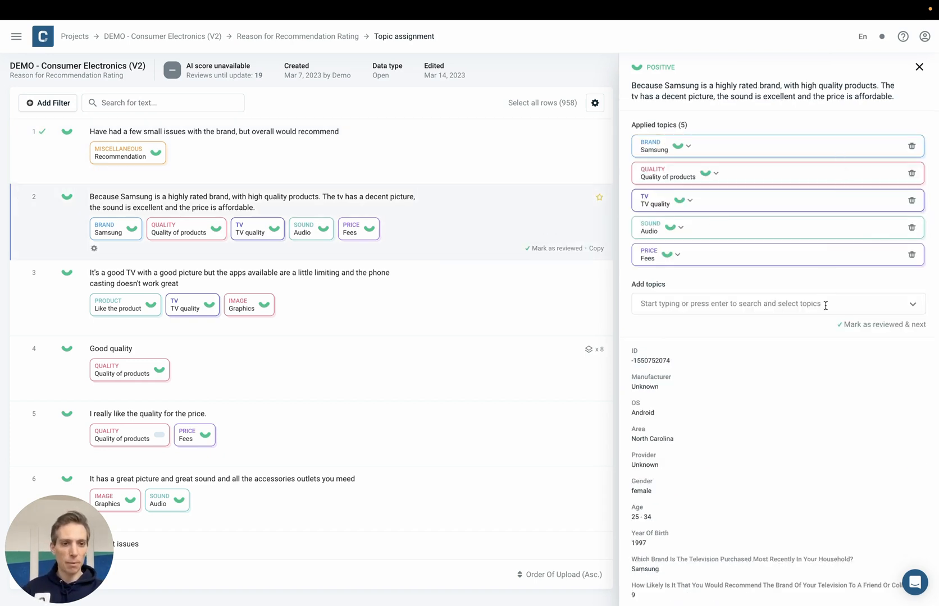
pyautogui.click(773, 303)
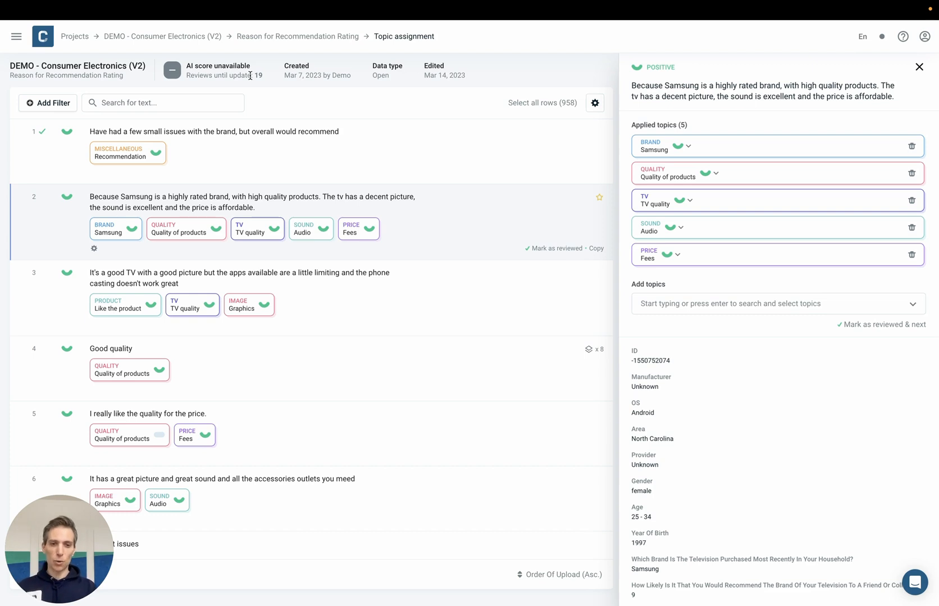
pyautogui.moveTo(255, 41)
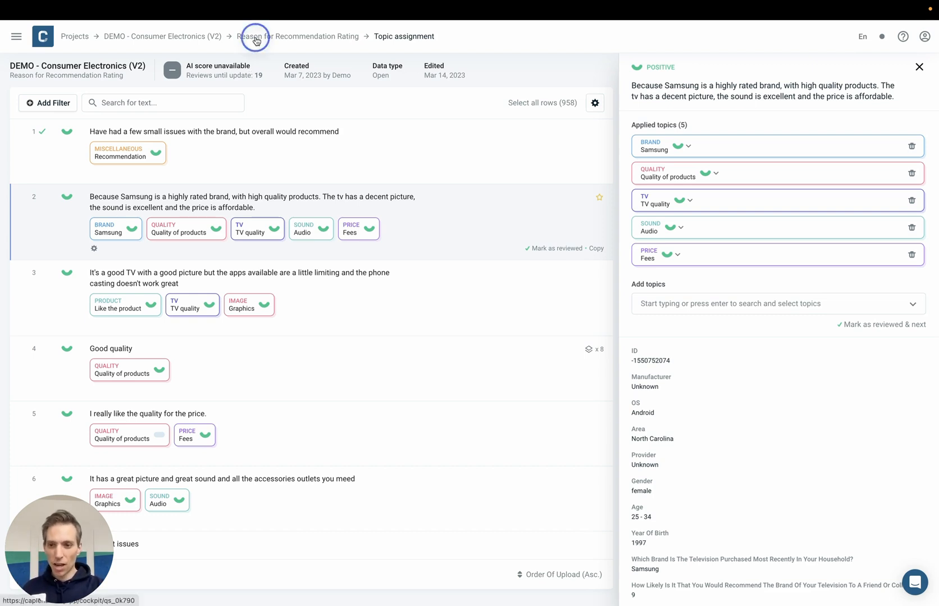
pyautogui.click(297, 36)
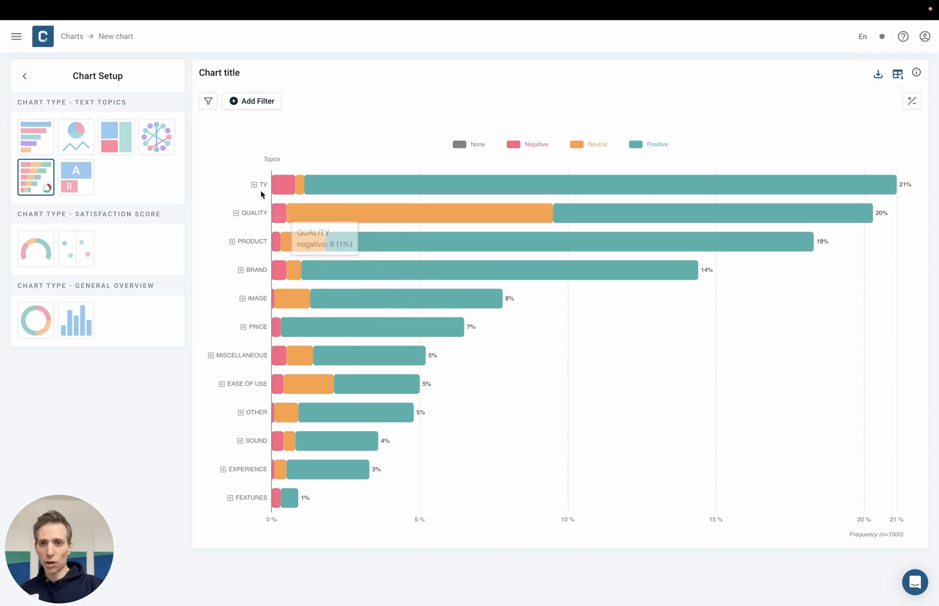
# Expand TV into subtopics in the sentiment bar chart, then show topics as a treemap
pyautogui.click(254, 184)
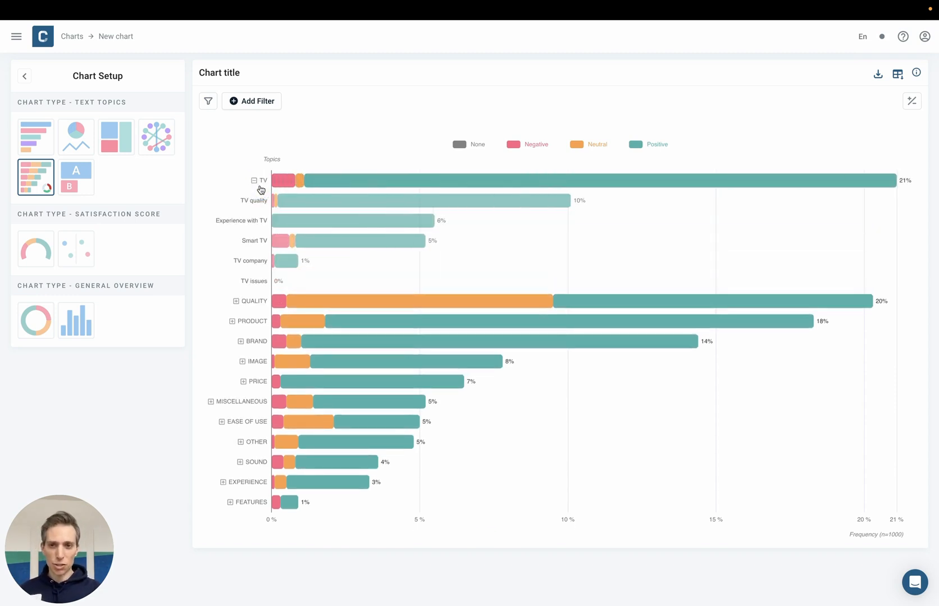
pyautogui.moveTo(143, 166)
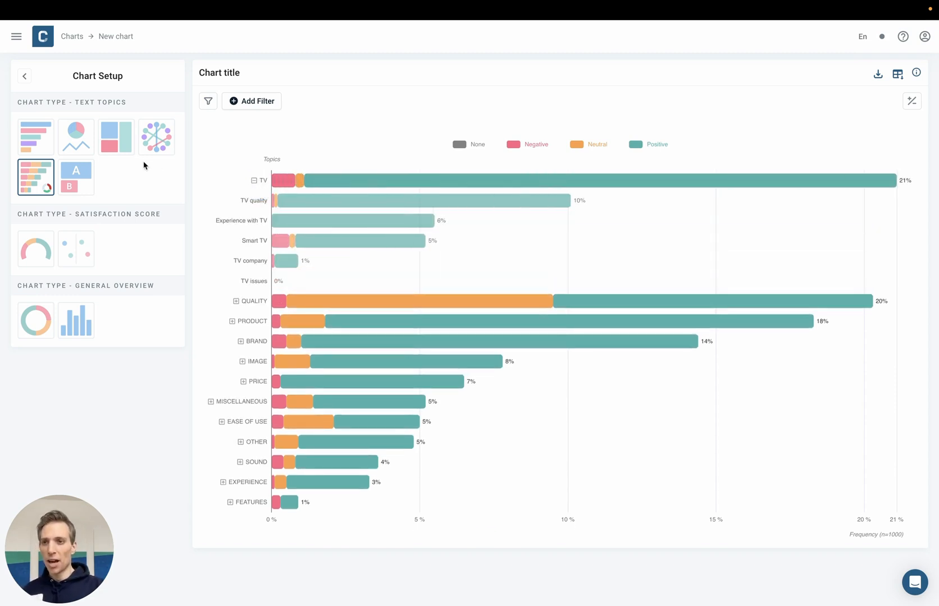
pyautogui.click(115, 137)
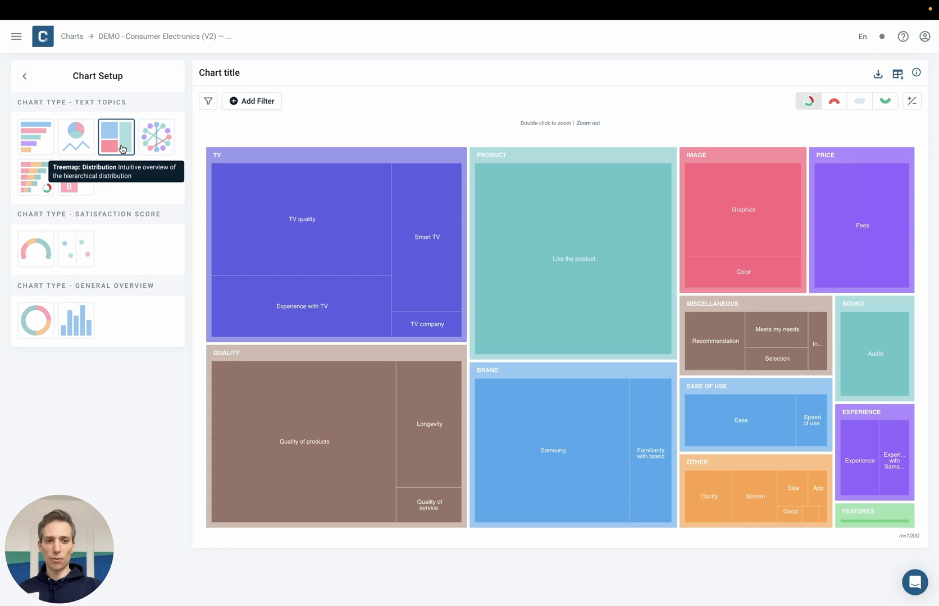
pyautogui.moveTo(158, 147)
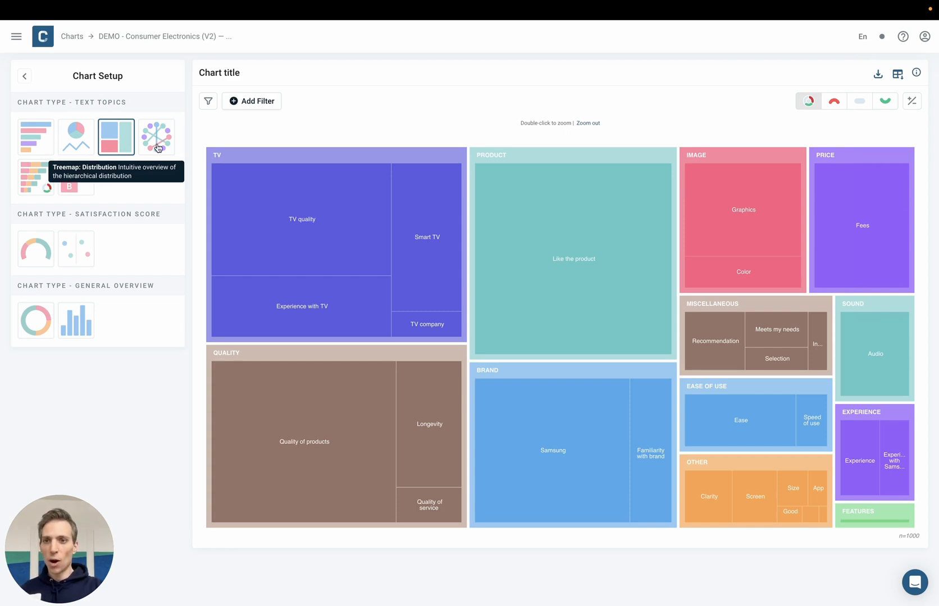
pyautogui.moveTo(158, 137)
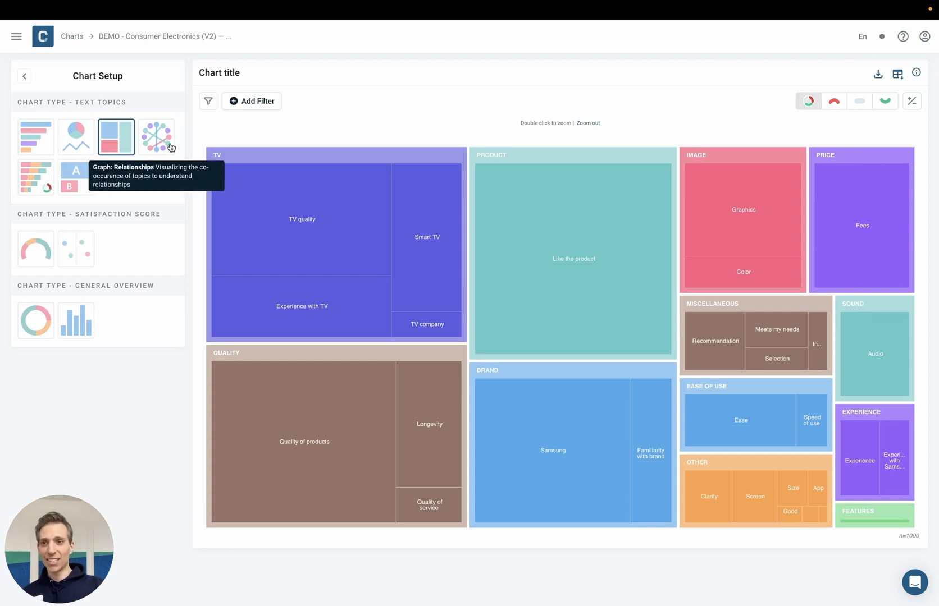
# Switch the chart to a Graph: Relationships view of co-occurring topics
pyautogui.click(156, 137)
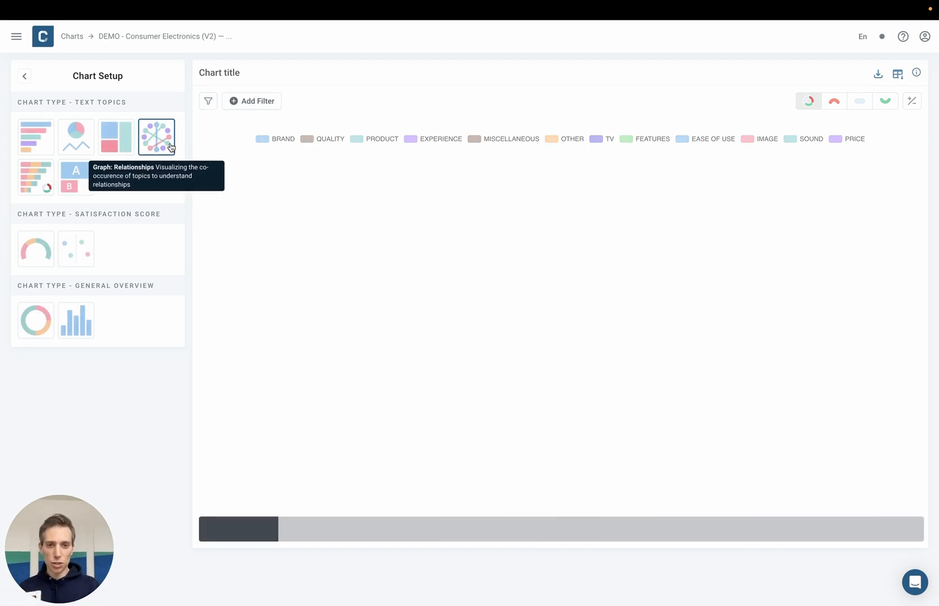
pyautogui.click(156, 137)
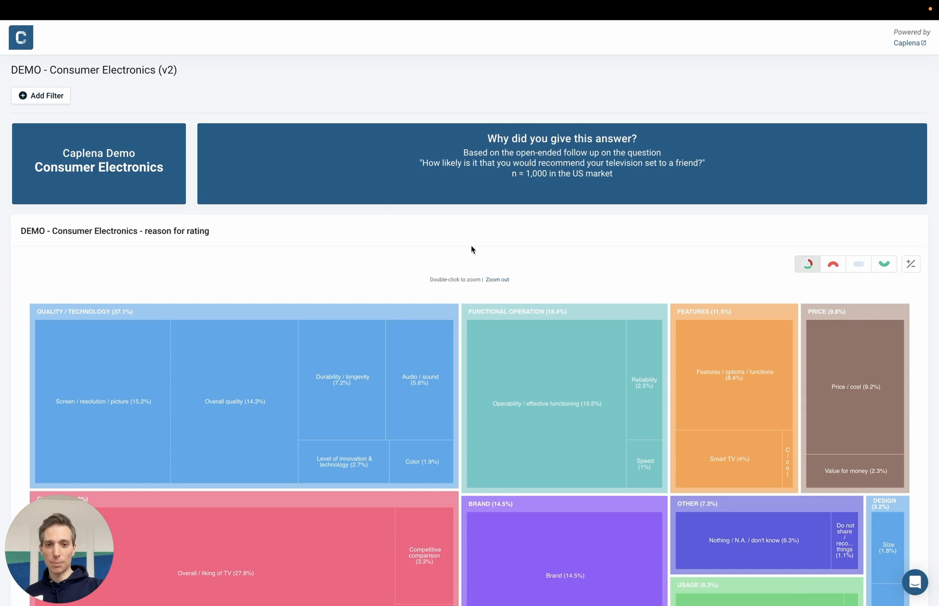
pyautogui.moveTo(561, 263)
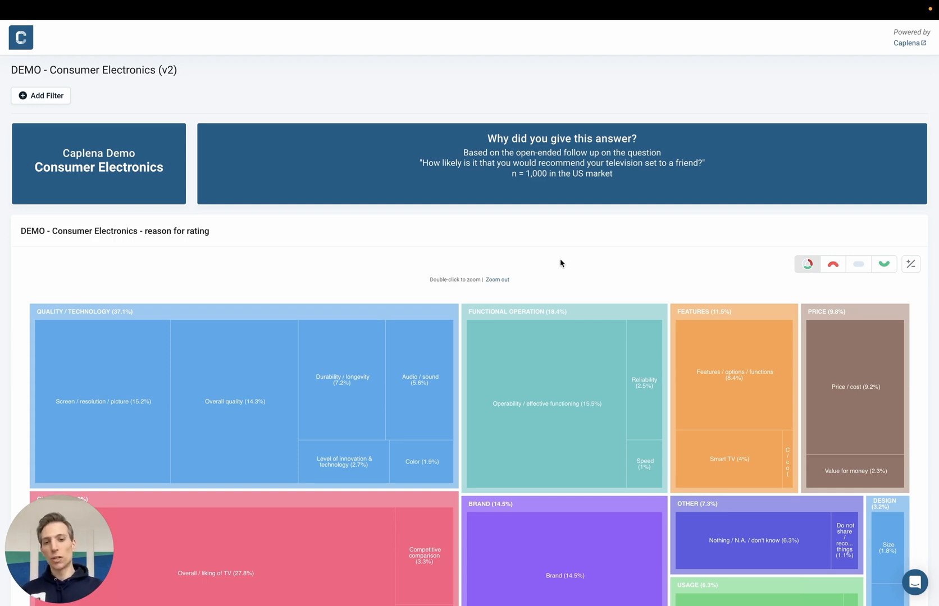
# Scroll the shared dashboard down to the segmentation charts and the NPS of 36 with segments
pyautogui.scroll(-3)
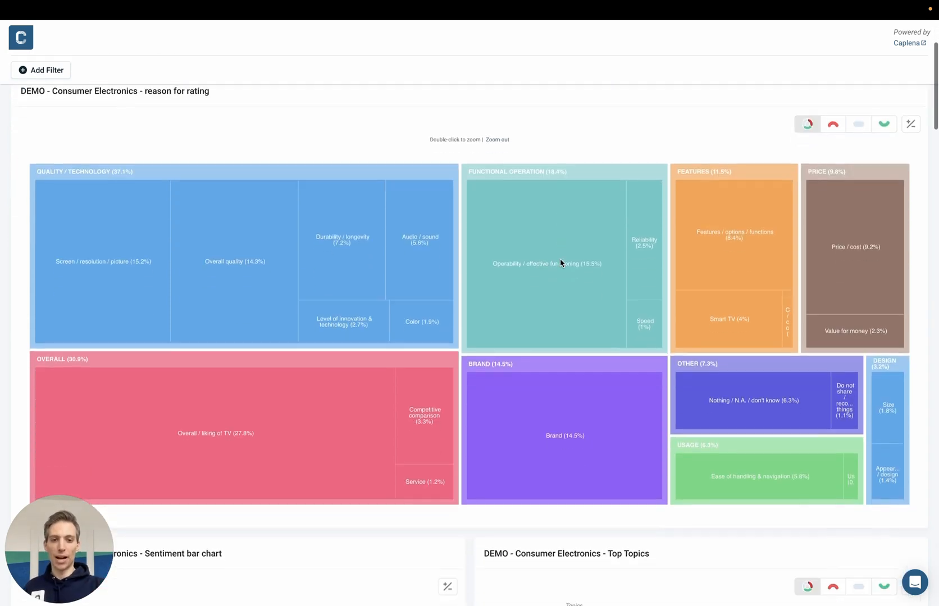
pyautogui.scroll(-3)
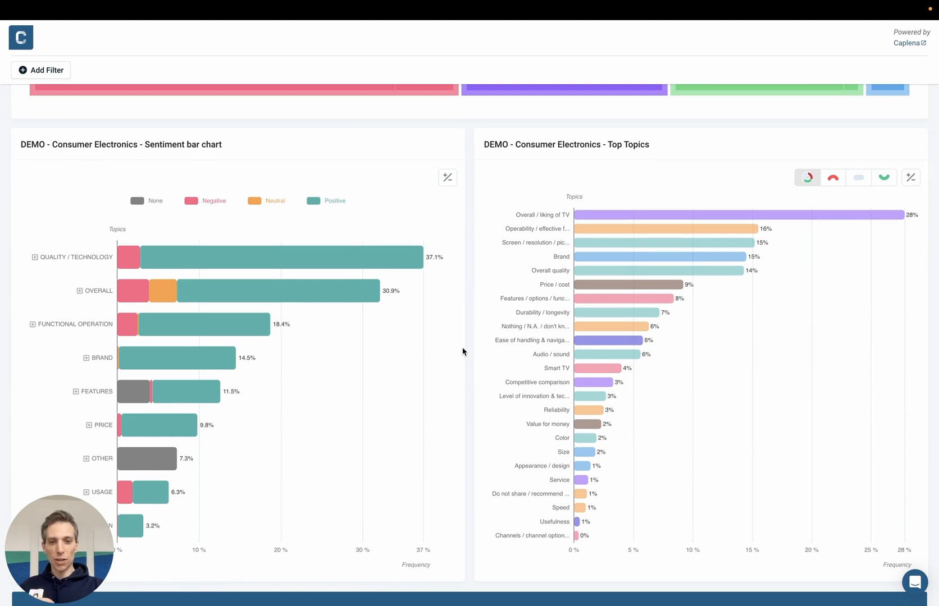
pyautogui.scroll(-3)
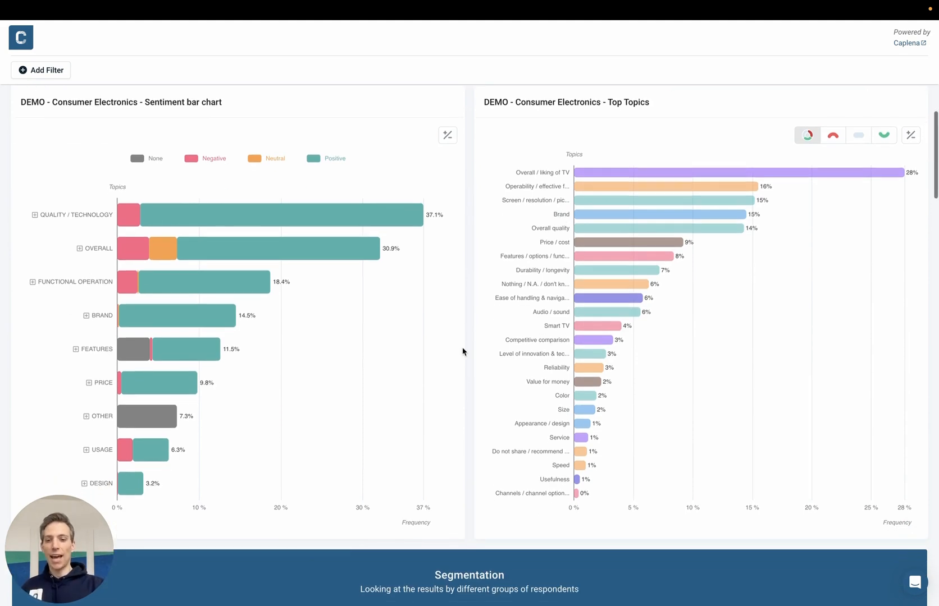
pyautogui.scroll(-3)
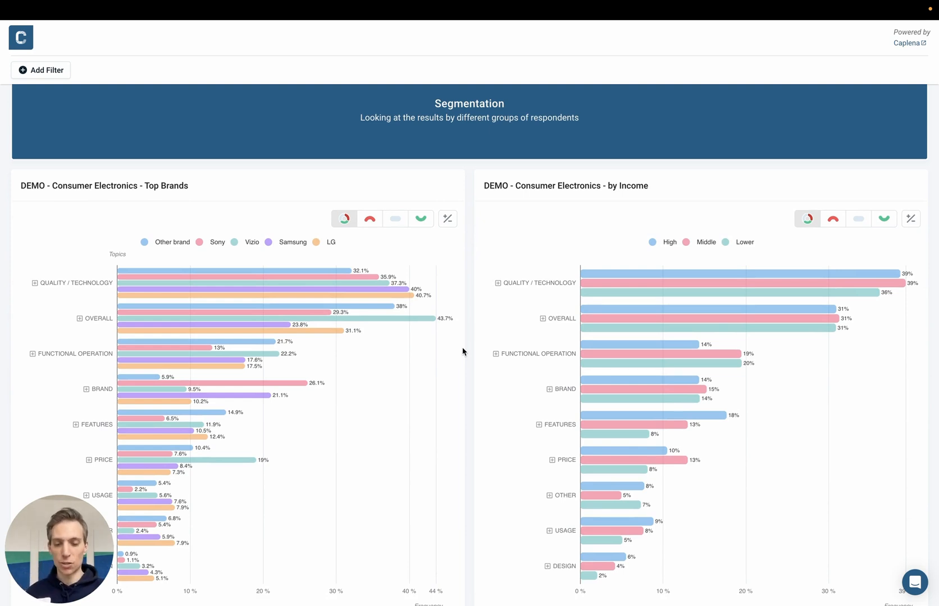
pyautogui.scroll(-3)
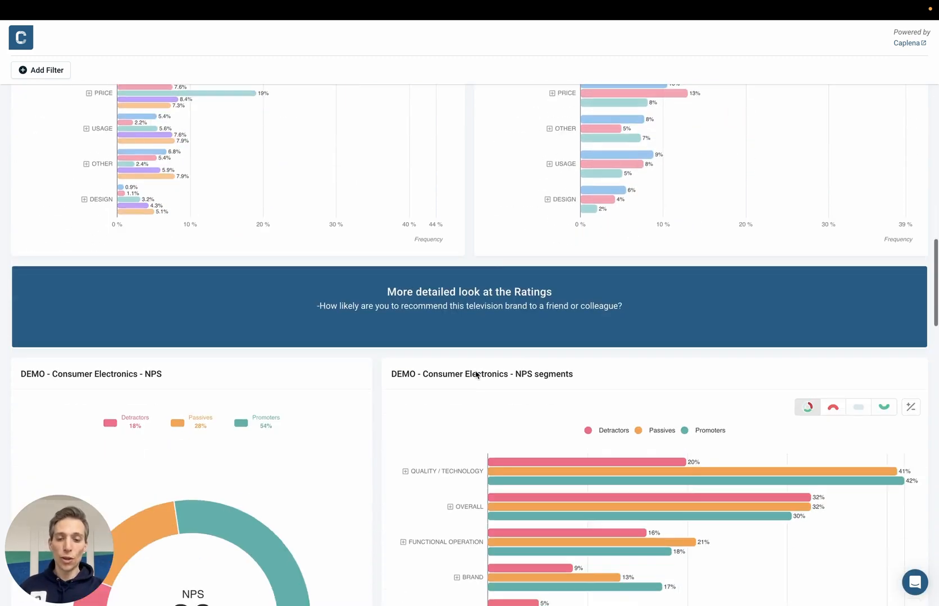
pyautogui.scroll(-3)
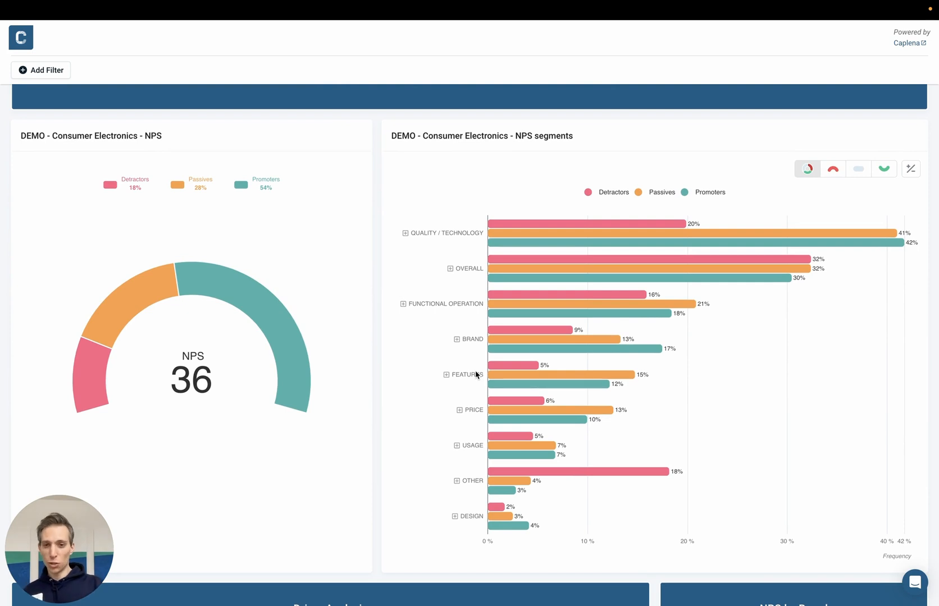
pyautogui.click(40, 70)
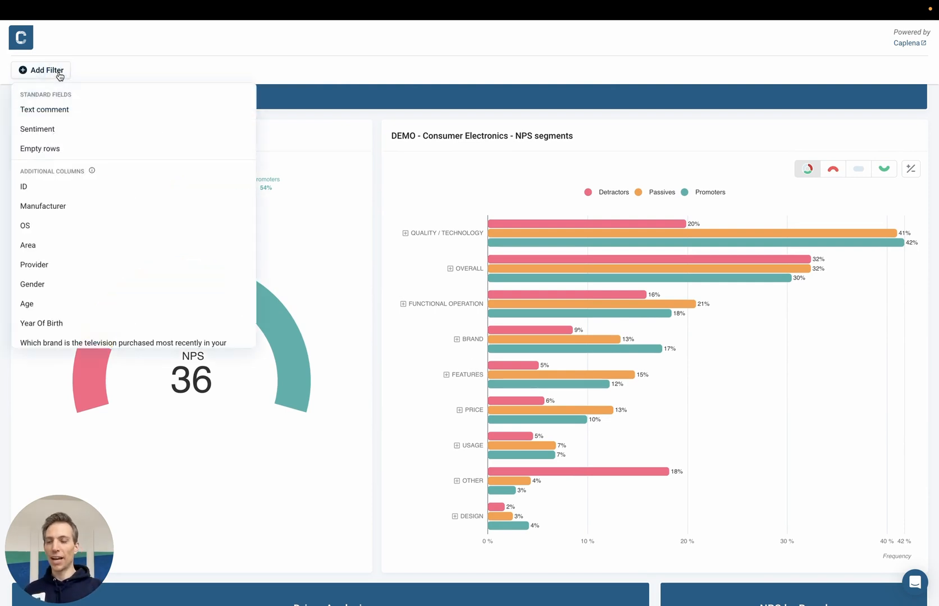
pyautogui.moveTo(97, 201)
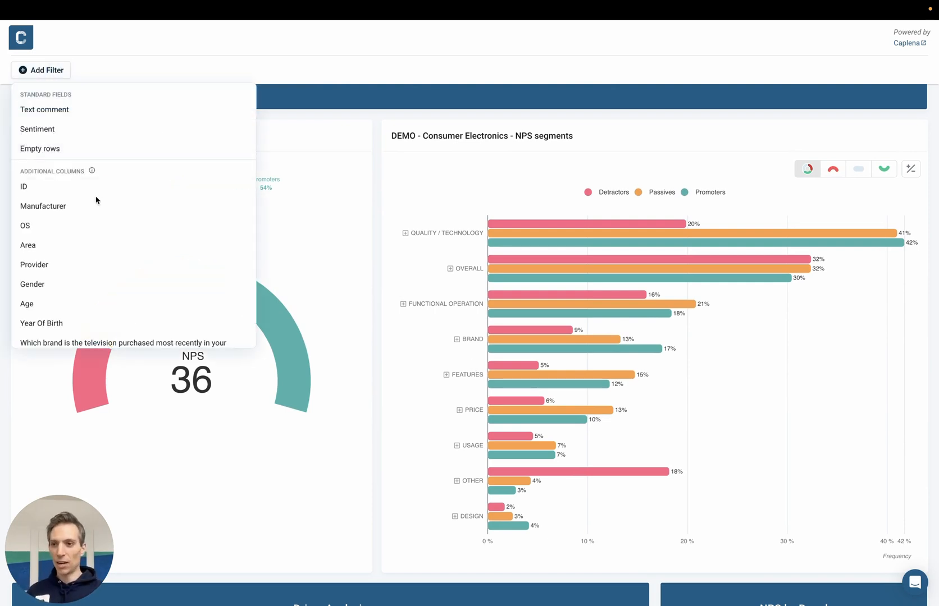
pyautogui.click(511, 251)
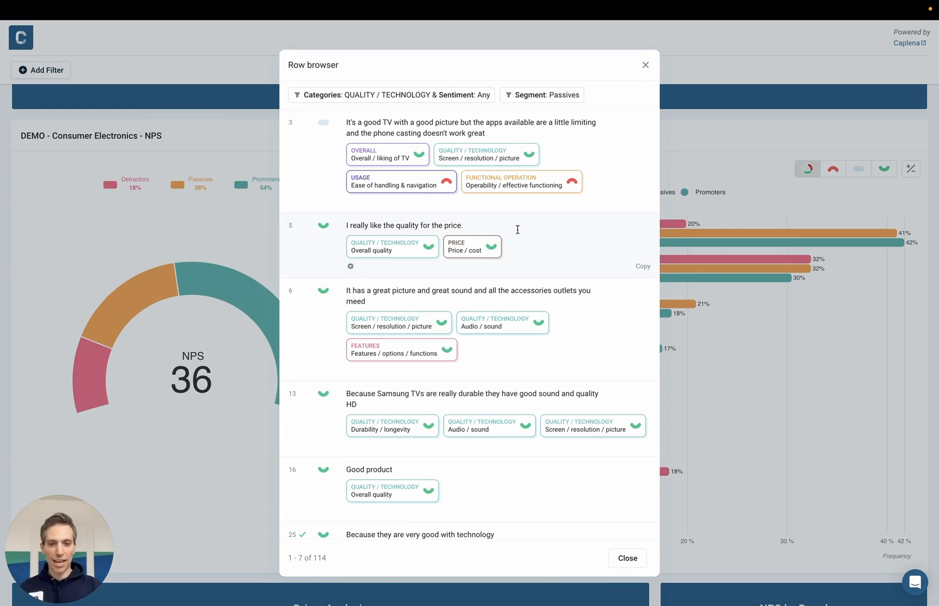
pyautogui.moveTo(616, 131)
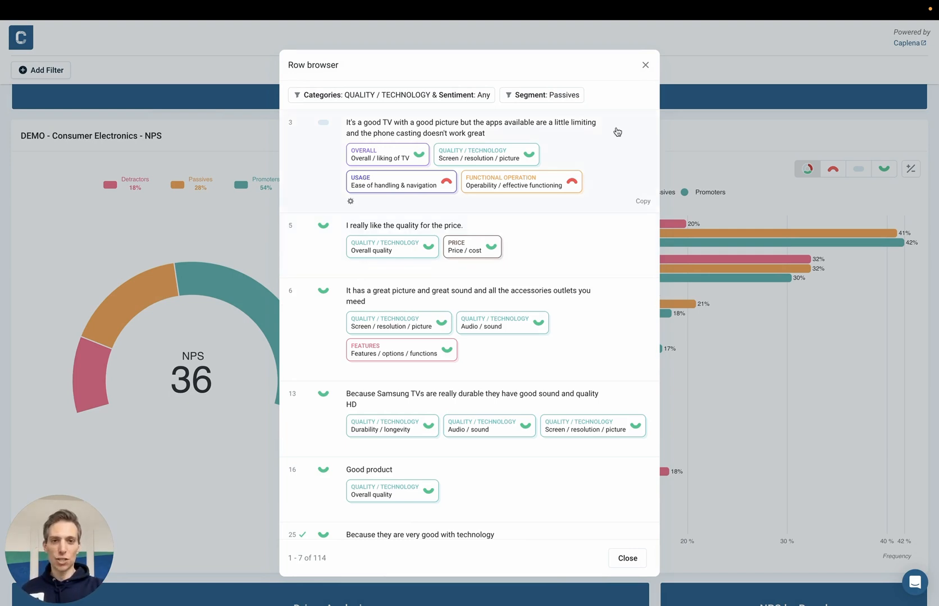
pyautogui.moveTo(646, 67)
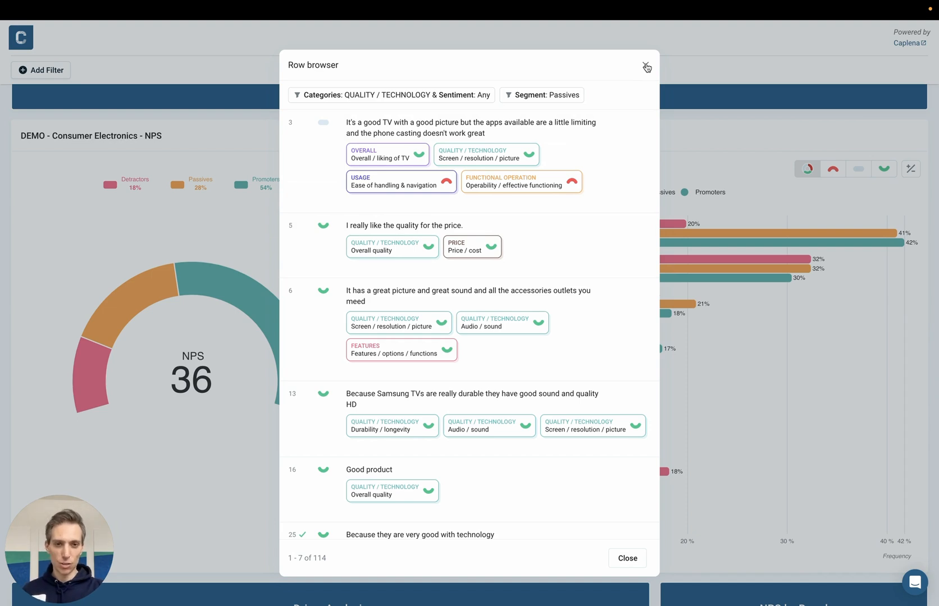
pyautogui.click(646, 66)
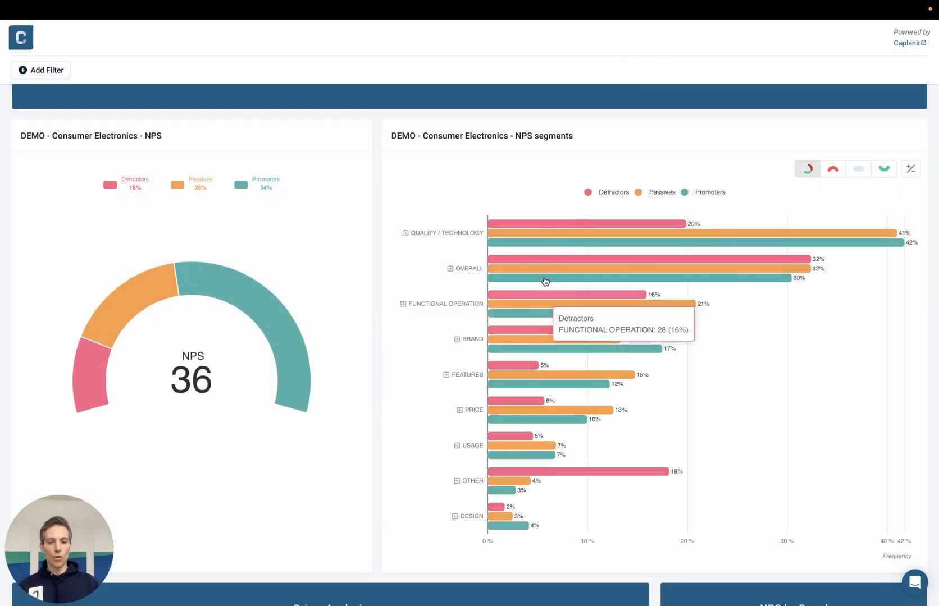